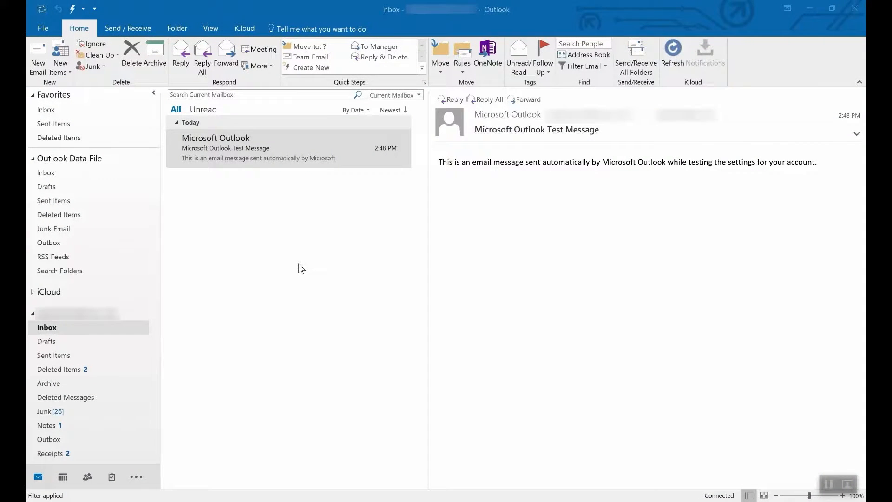
Step: Open the context menu on the Microsoft Outlook Test Message to reach Quick Steps
right_click(259, 148)
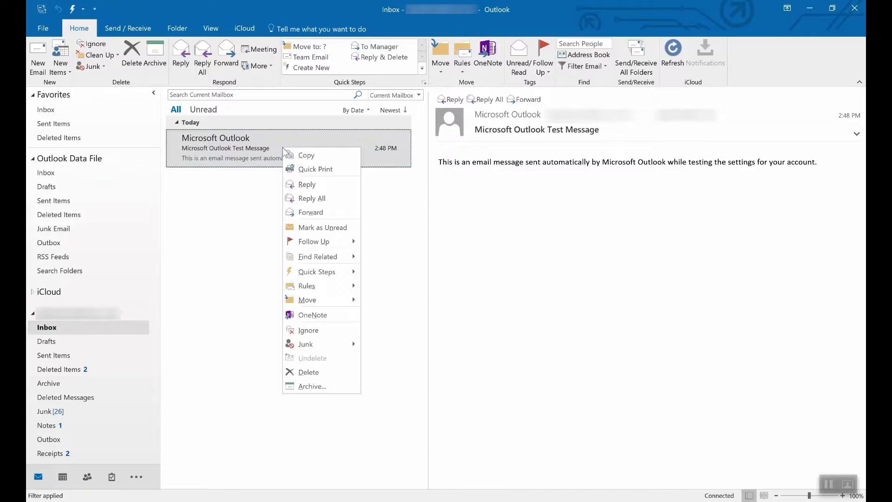
mouse_move(317, 271)
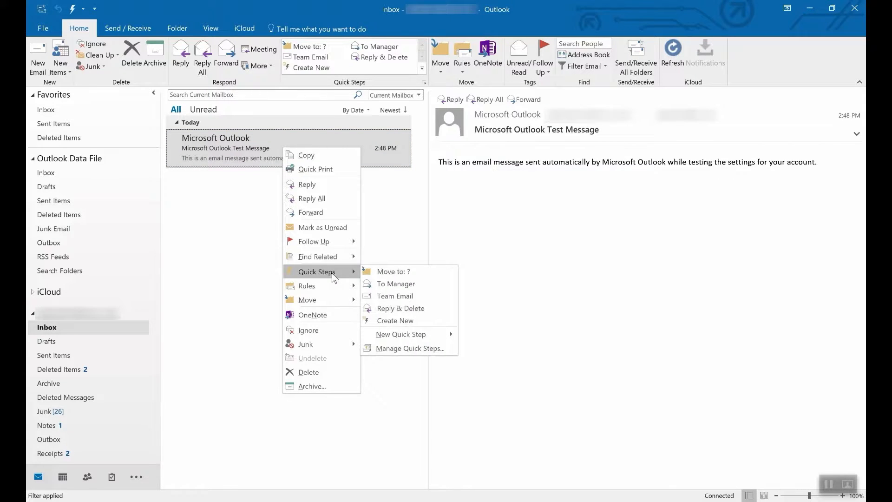
mouse_move(395, 321)
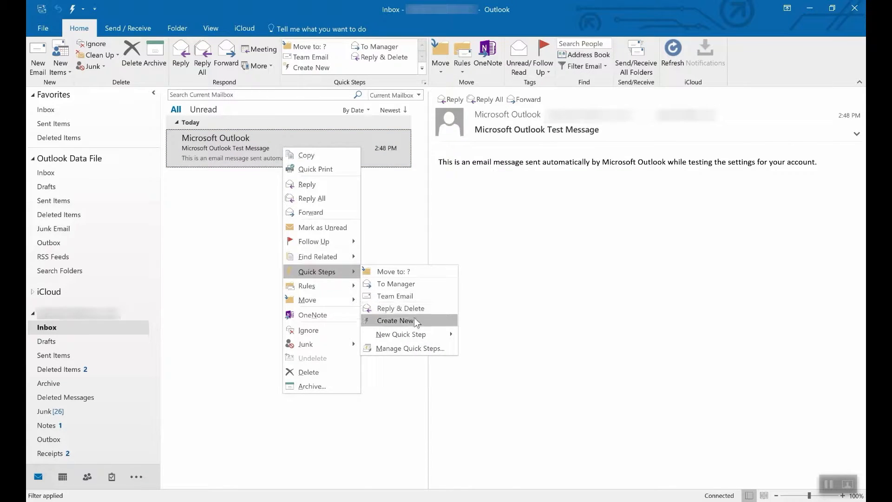
mouse_move(395, 296)
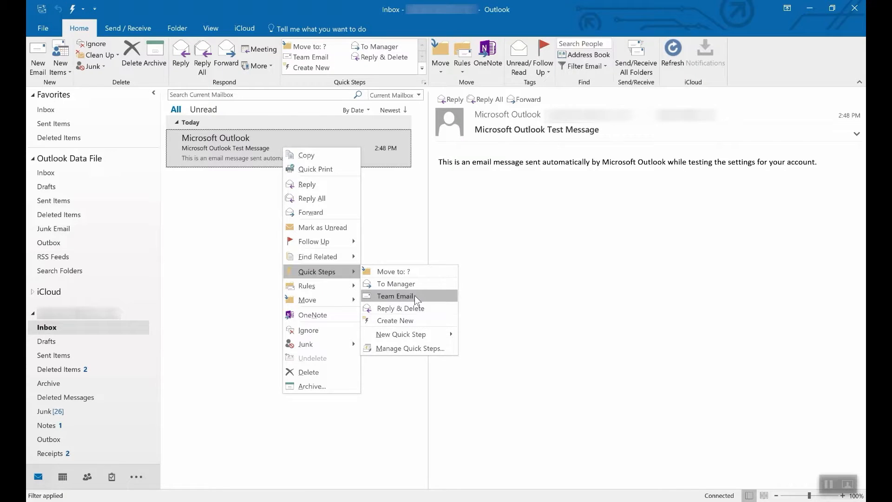
Step: Open Team Email quick step setup, view its options and shortcut key choices, then dismiss
click(394, 297)
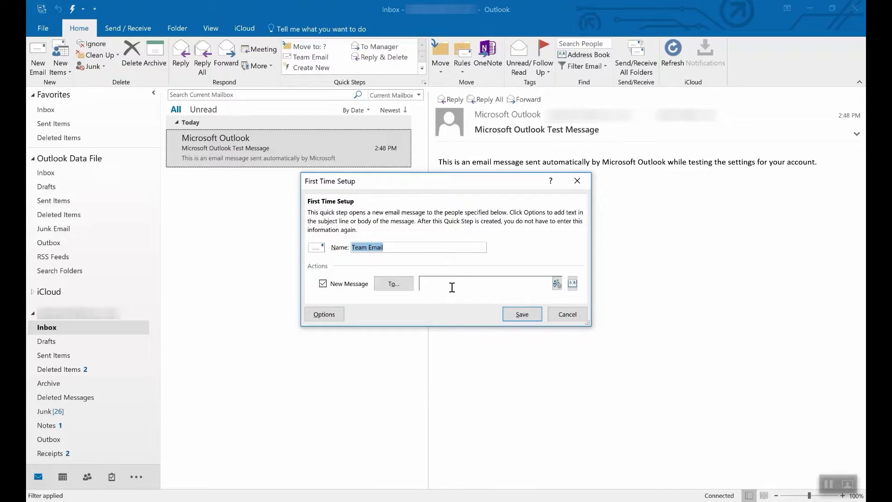
click(324, 314)
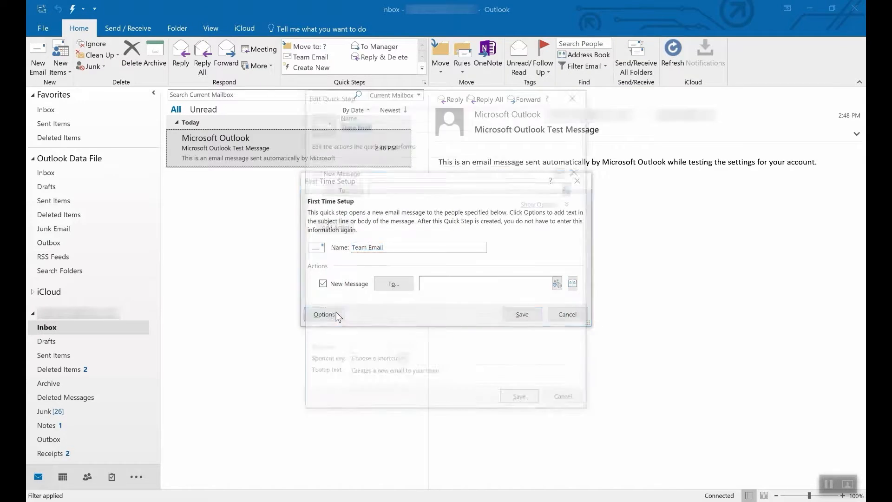
click(324, 314)
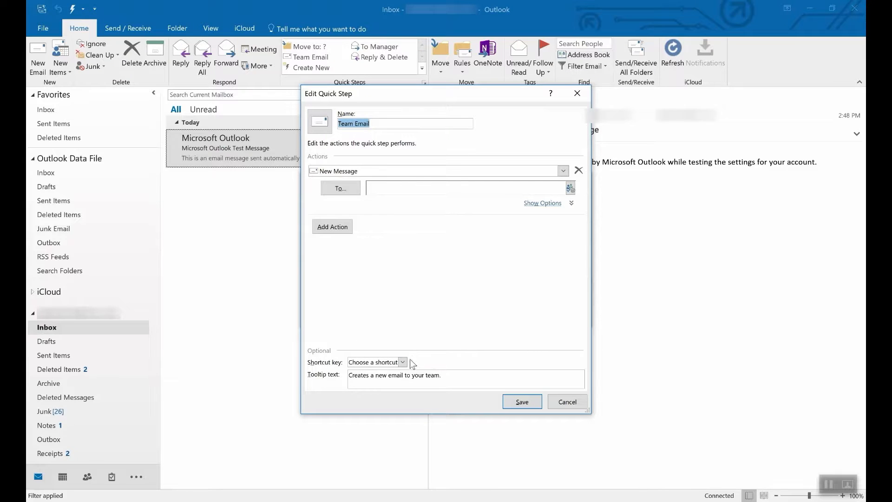
click(402, 362)
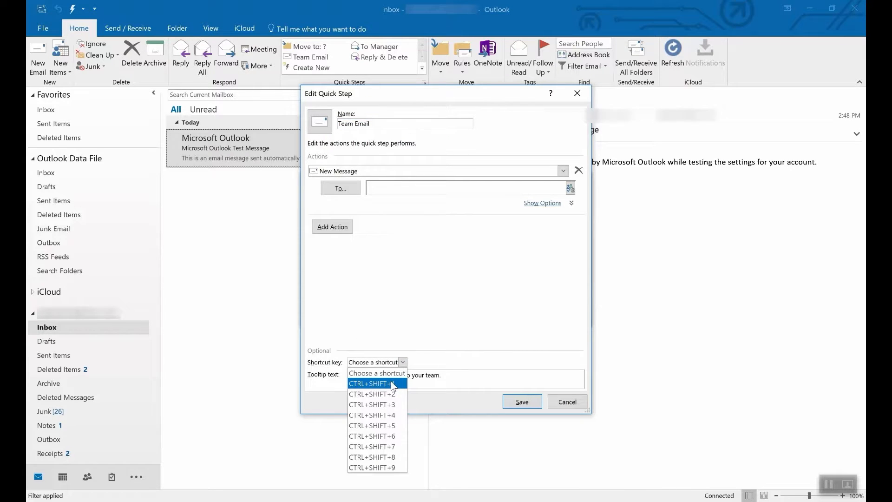
mouse_move(403, 388)
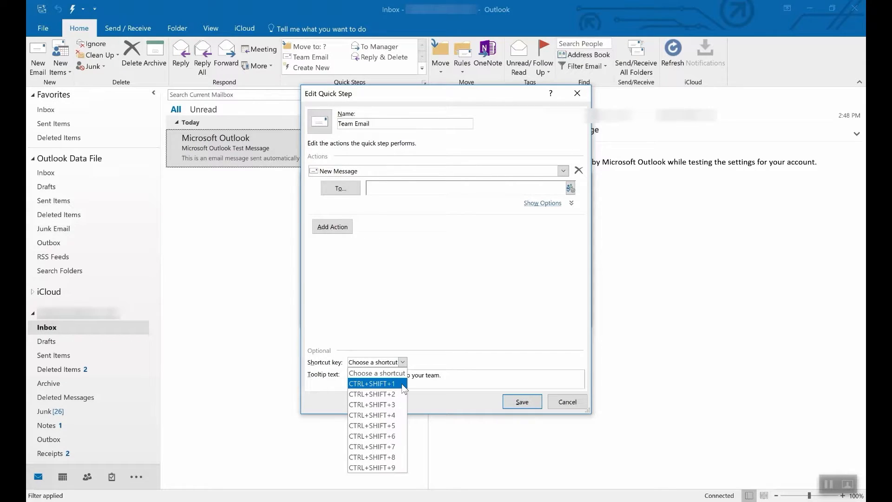
mouse_move(485, 391)
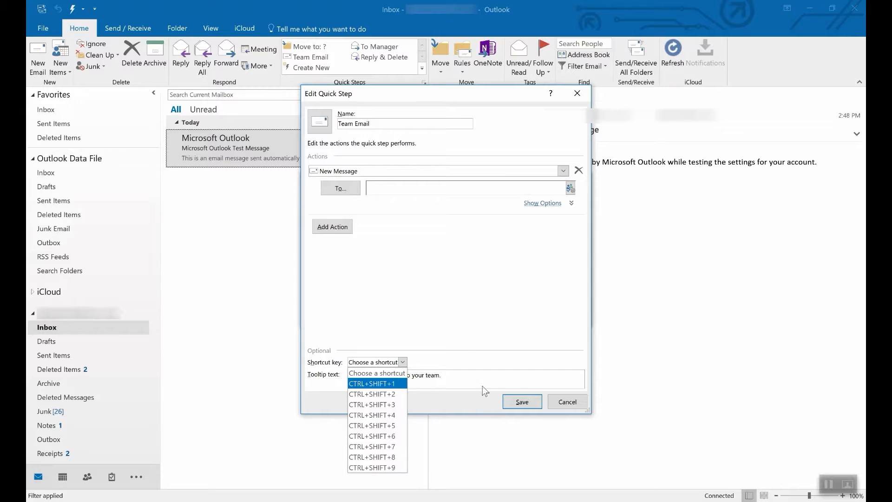
click(520, 402)
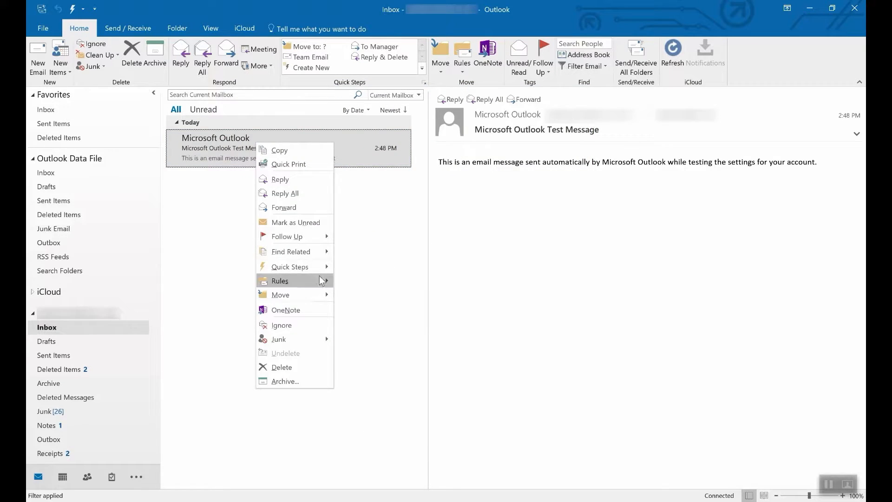
mouse_move(373, 329)
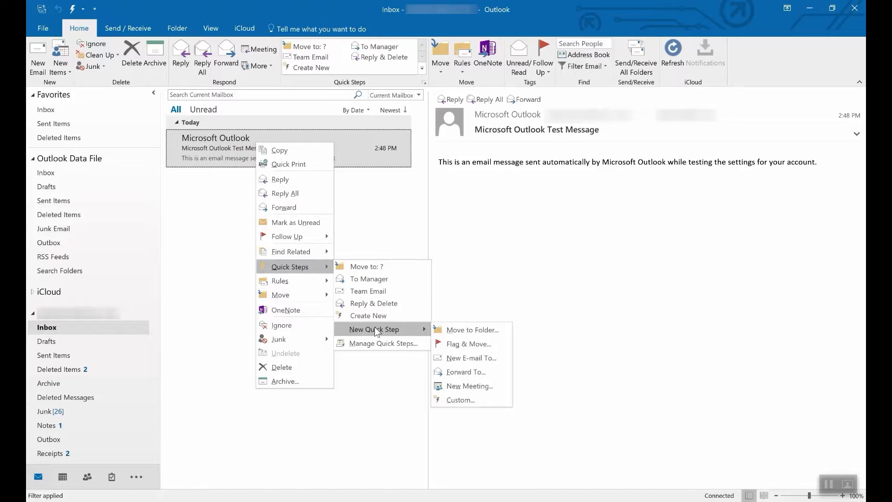
mouse_move(460, 400)
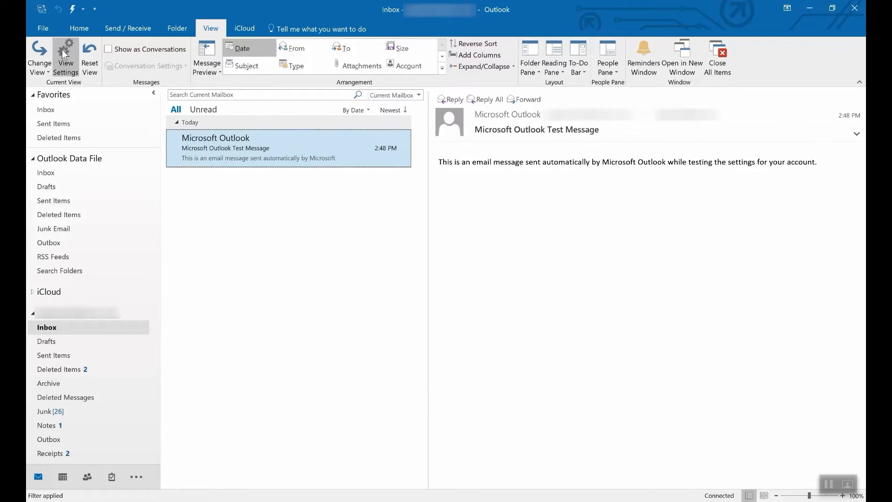
mouse_move(245, 208)
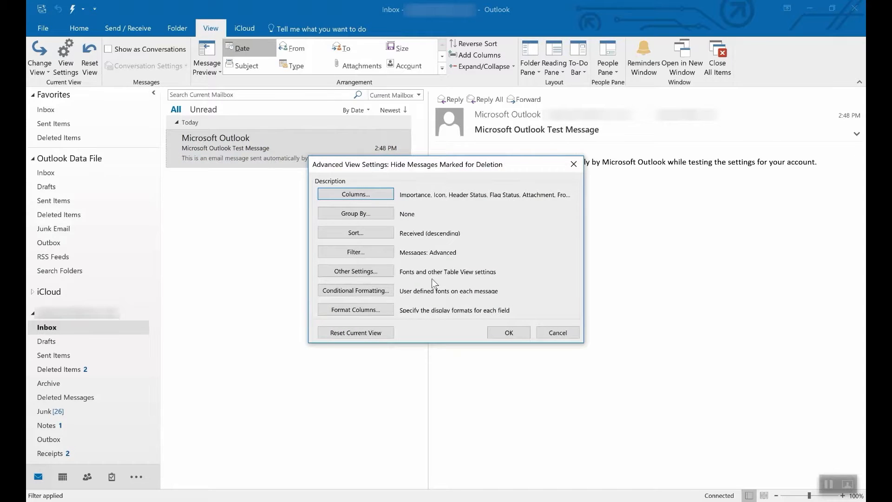
Step: Enable the 'Microsoft' conditional formatting rule in the view settings
click(356, 290)
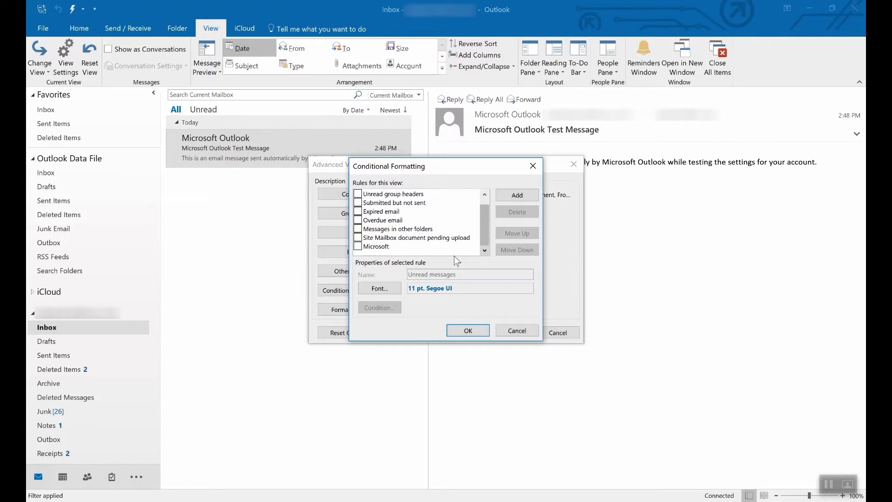
click(377, 246)
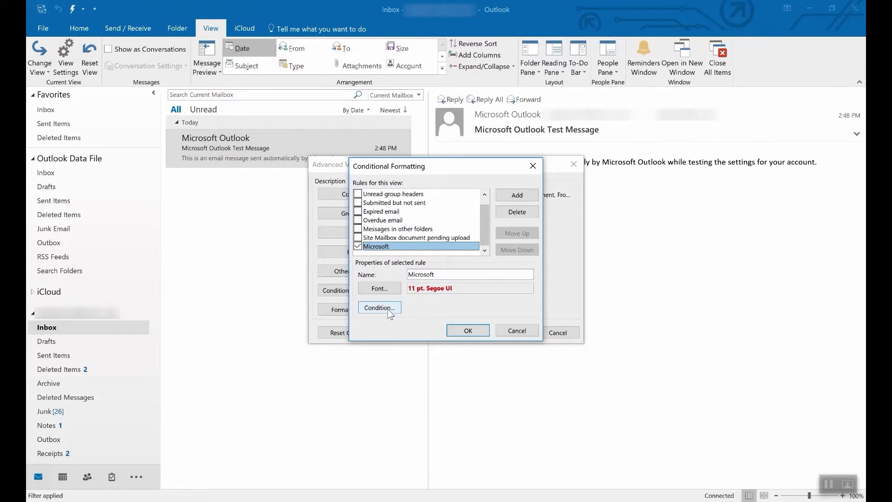
click(379, 308)
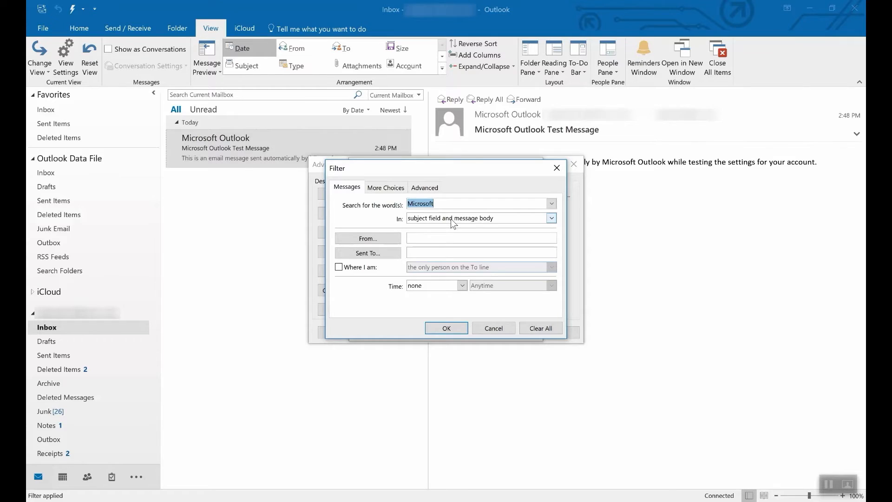
Step: Confirm the rule matches 'Microsoft' in subject and body, and apply the formatting
click(446, 327)
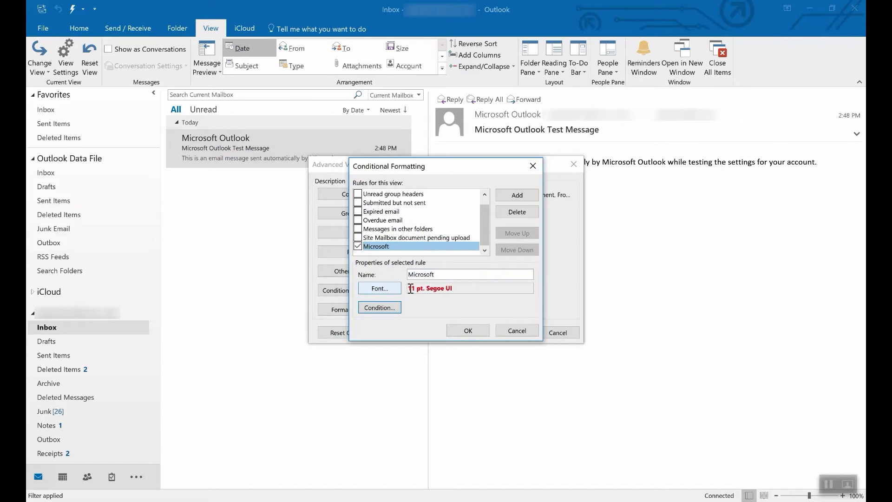
mouse_move(468, 330)
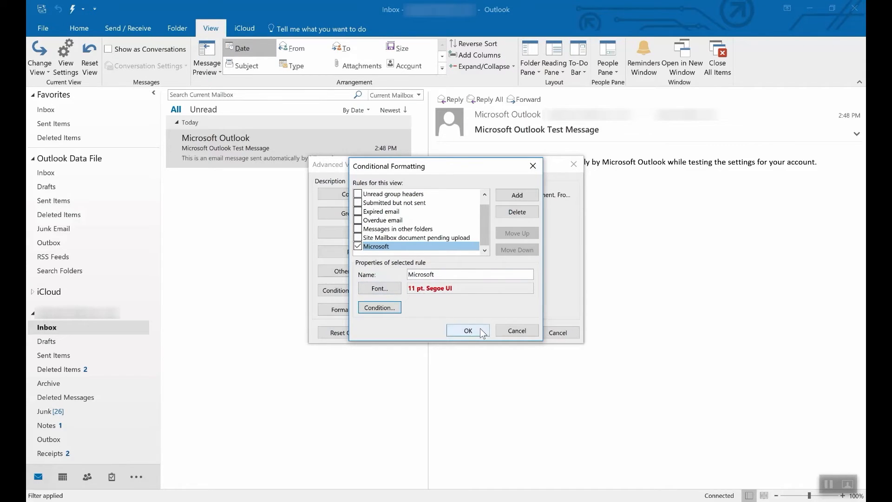
click(468, 331)
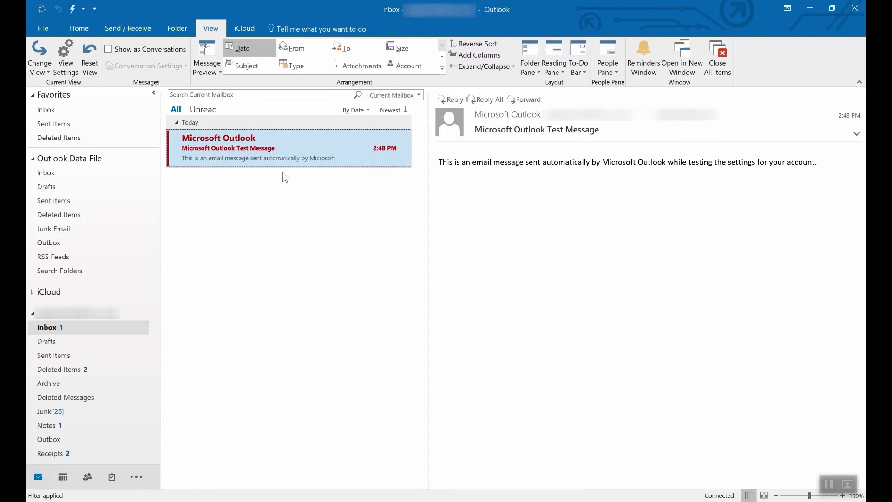
mouse_move(305, 189)
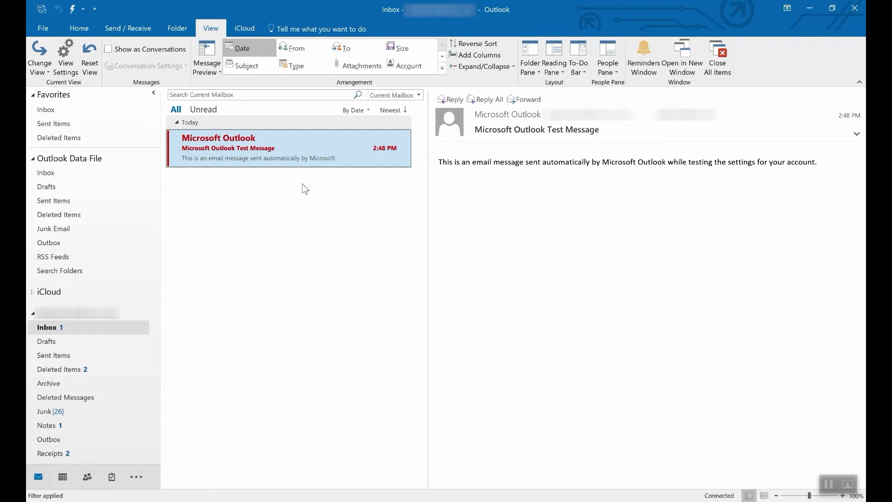
mouse_move(296, 201)
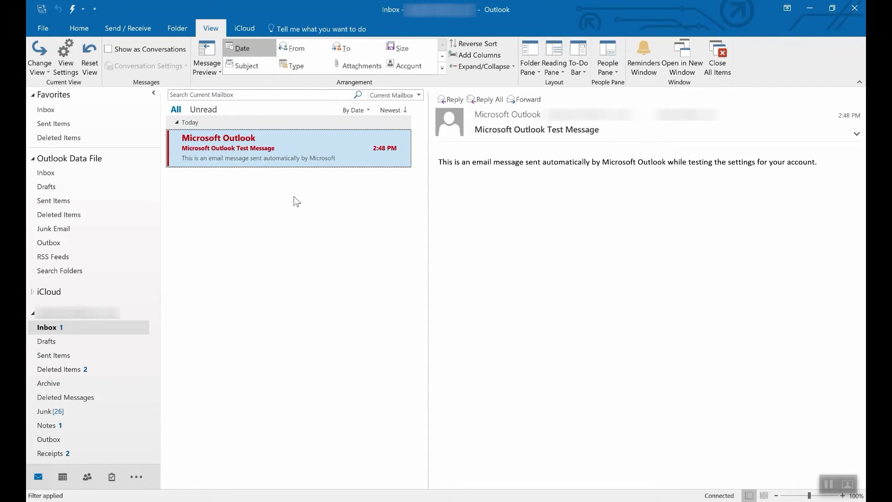